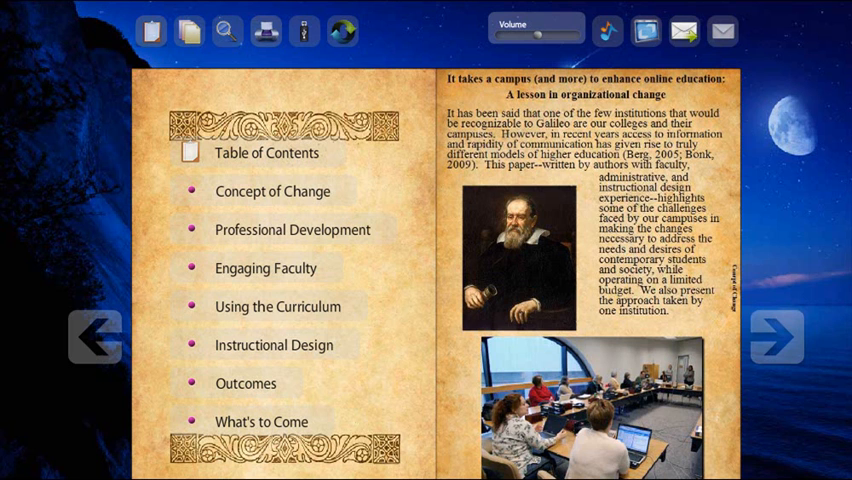
mouse_move(92, 247)
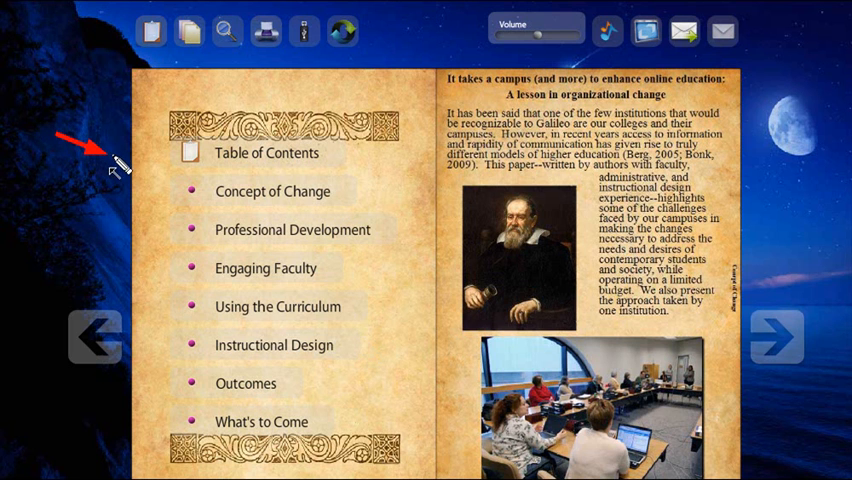
mouse_move(98, 253)
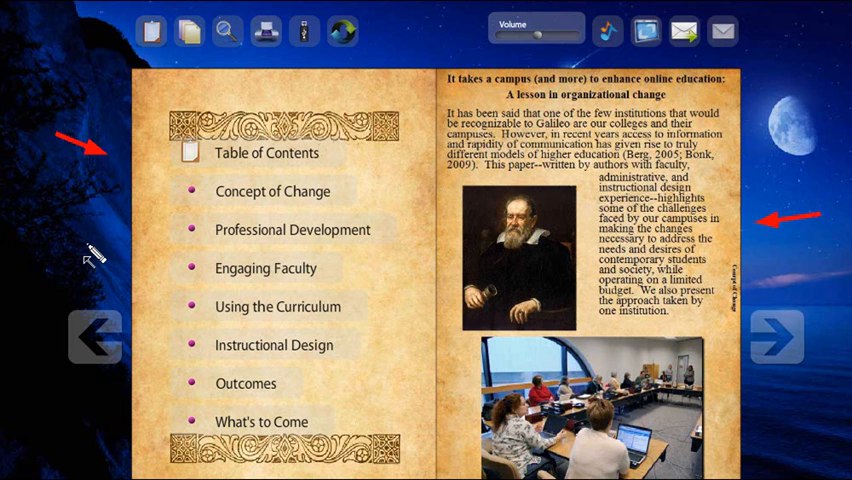
mouse_move(118, 263)
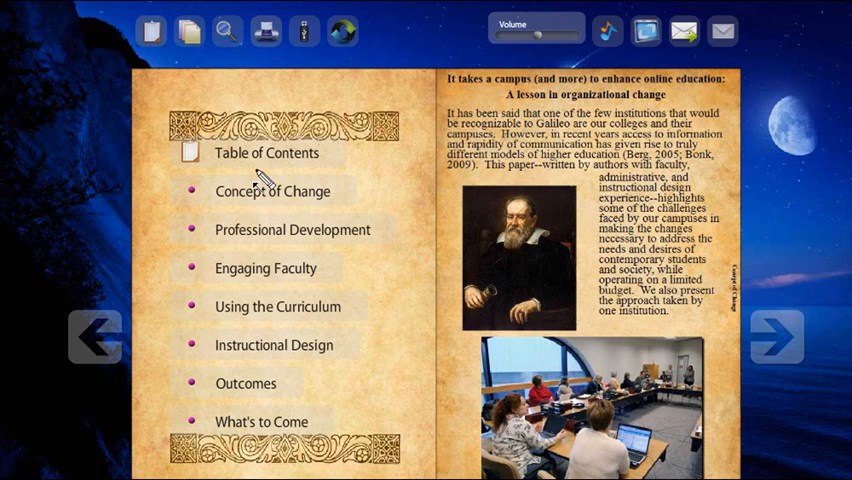
mouse_move(420, 268)
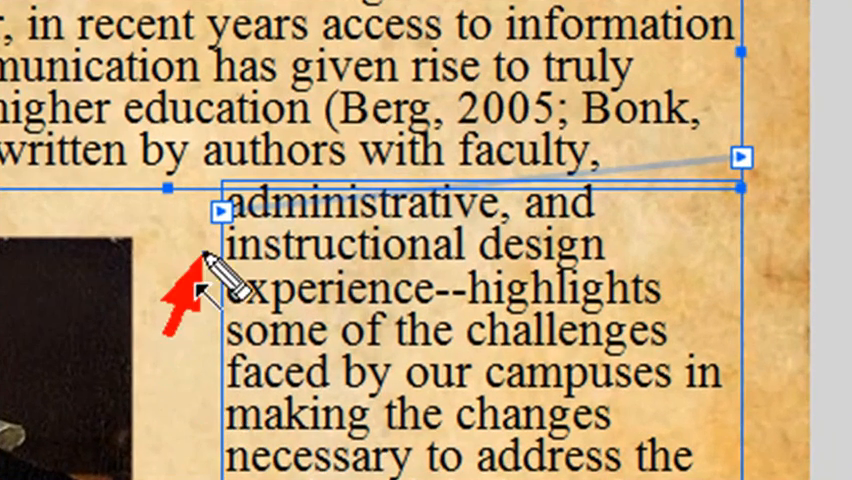
mouse_move(780, 205)
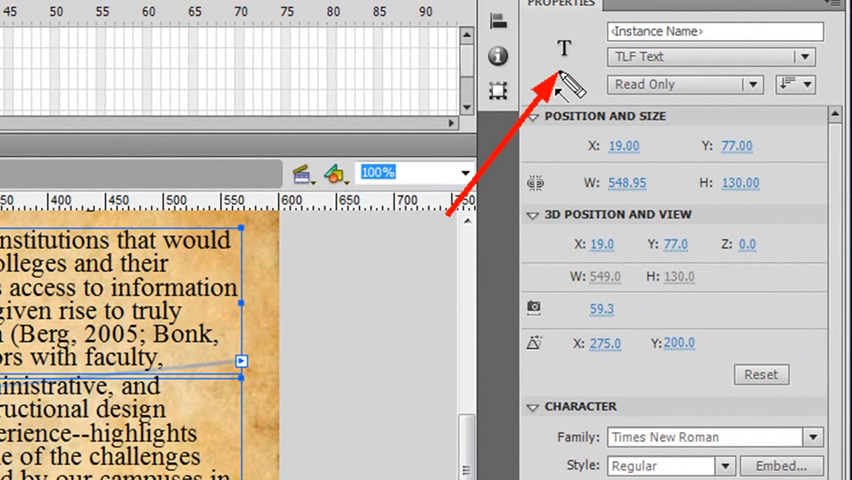
mouse_move(582, 90)
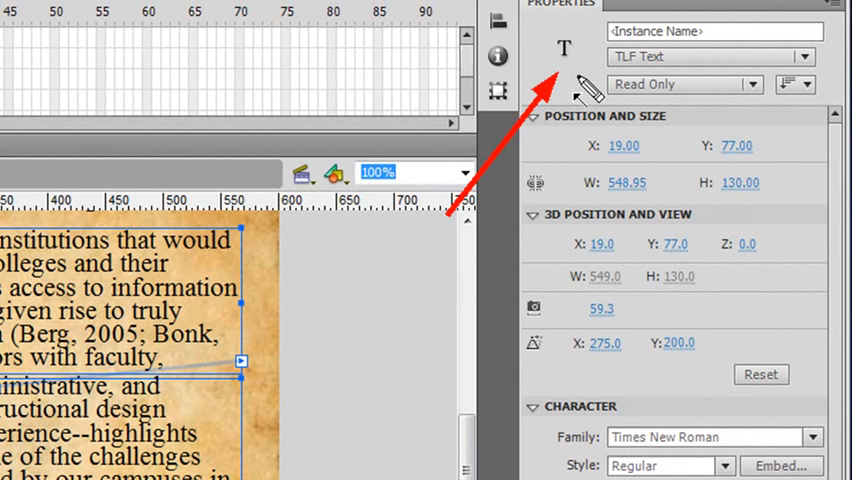
mouse_move(675, 315)
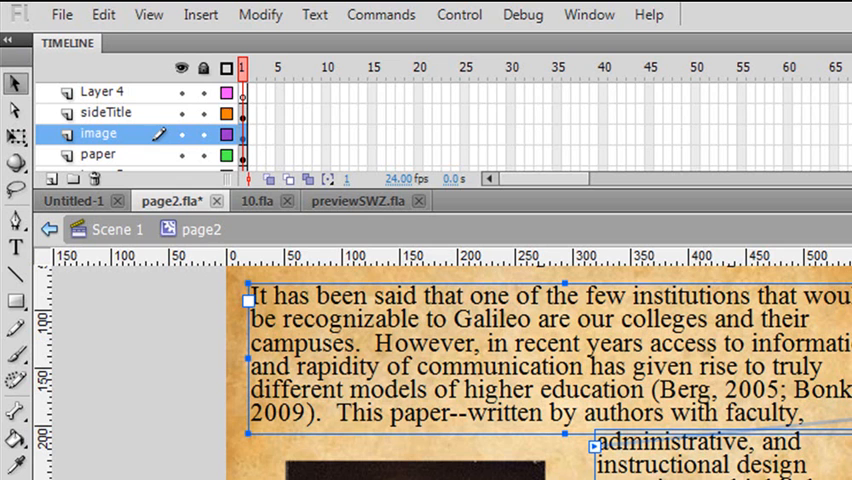
Step: Give the new Untitled-2 document a 601 × 859 pixel stage in Document Settings
click(61, 14)
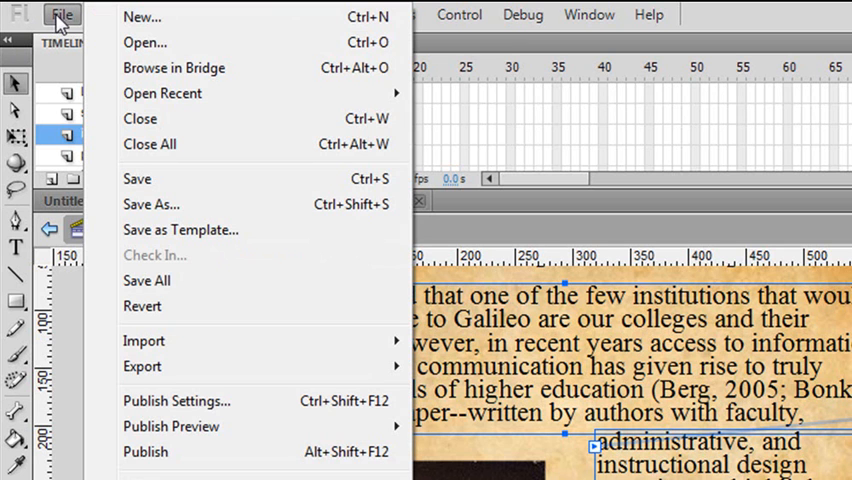
click(589, 14)
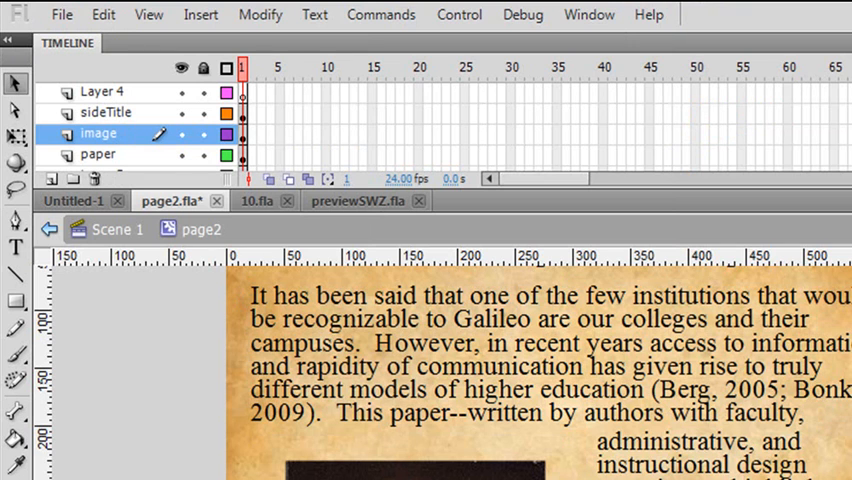
mouse_move(441, 210)
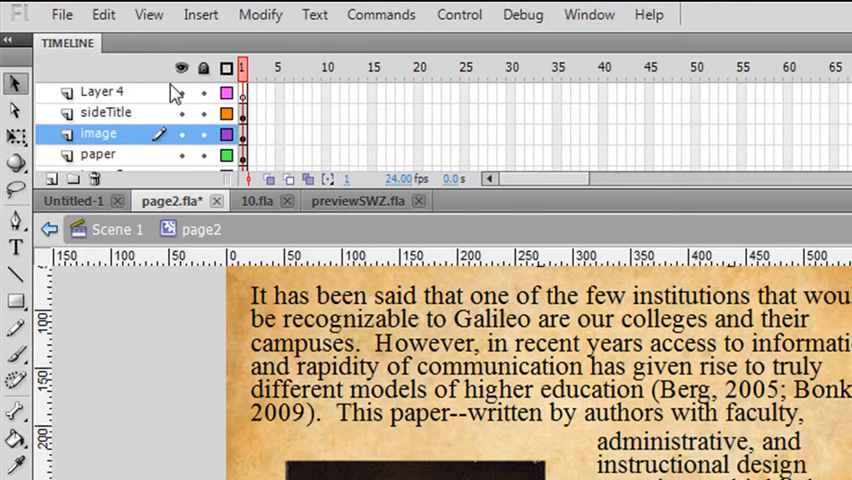
mouse_move(780, 335)
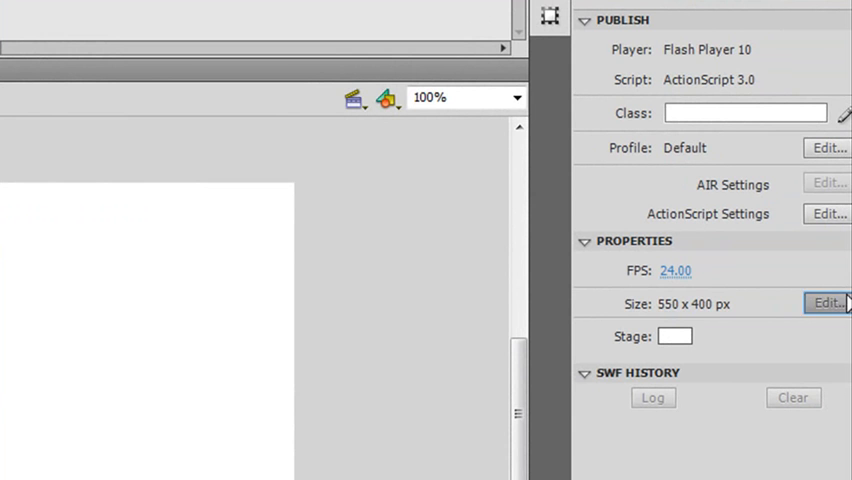
click(826, 303)
text(859)
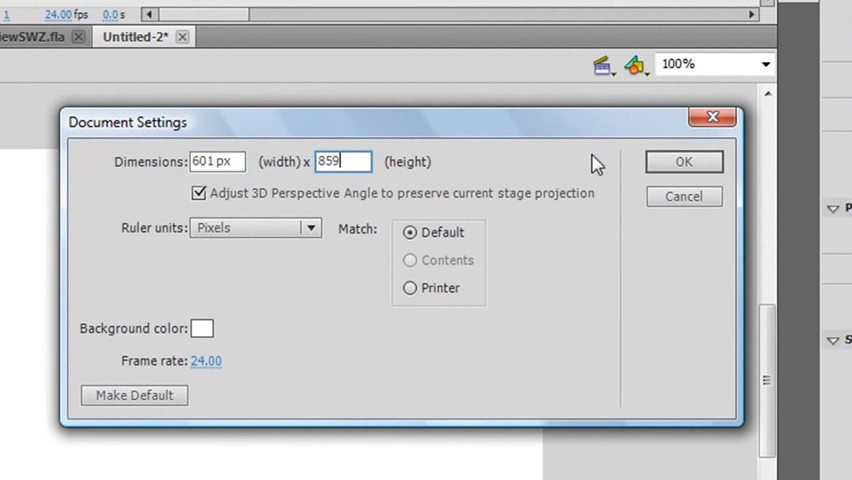
click(683, 161)
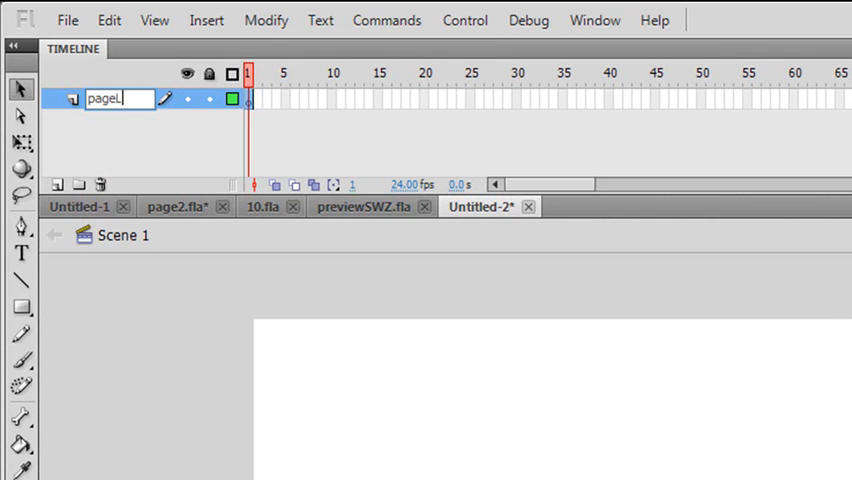
Step: Rename the layer pageLayer and start File > Import > Import to Stage
text(ayer)
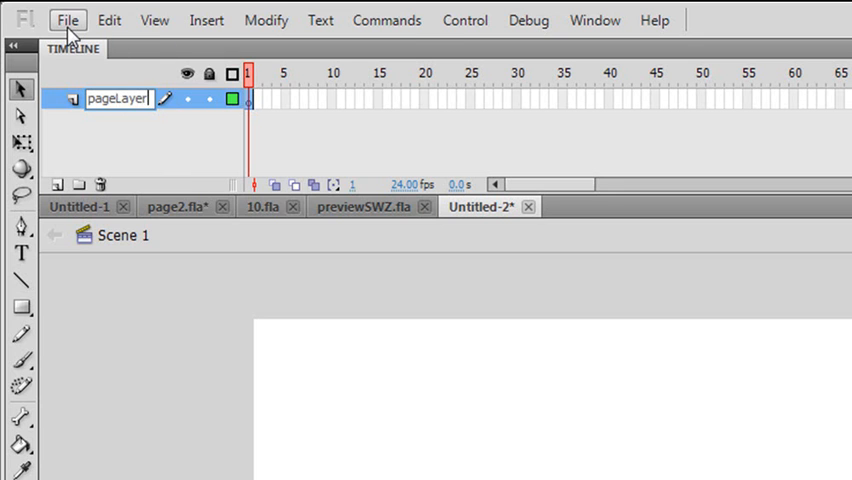
click(68, 19)
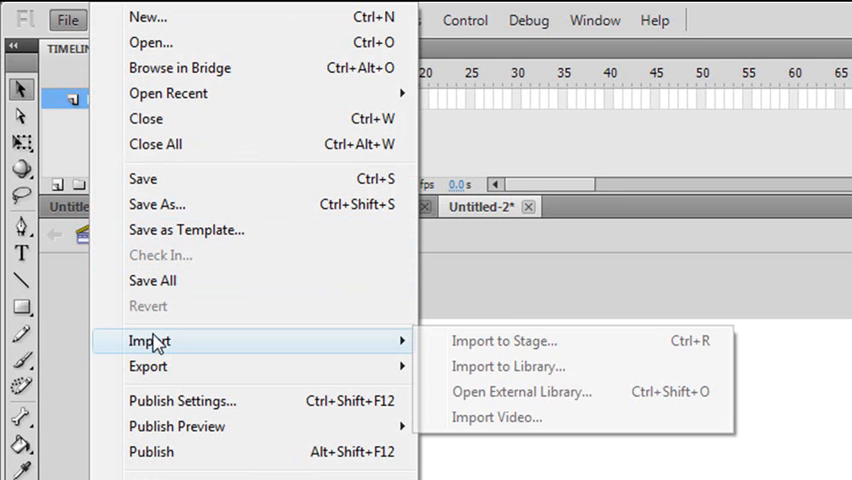
mouse_move(500, 341)
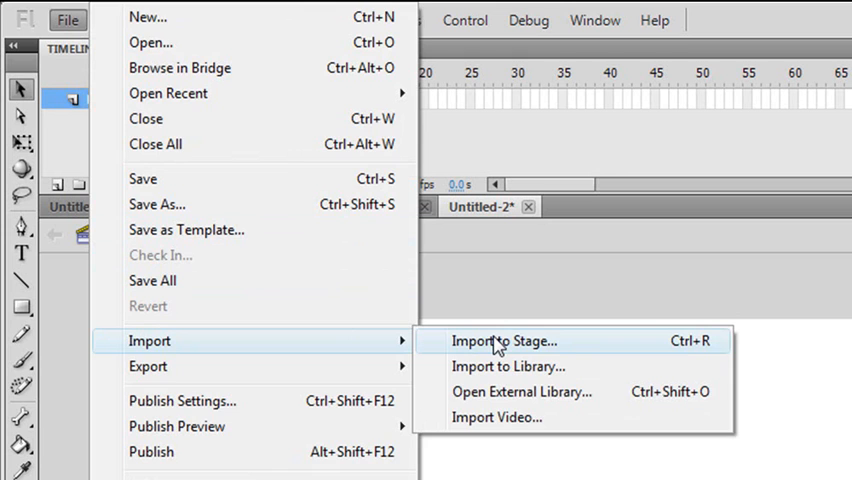
click(505, 341)
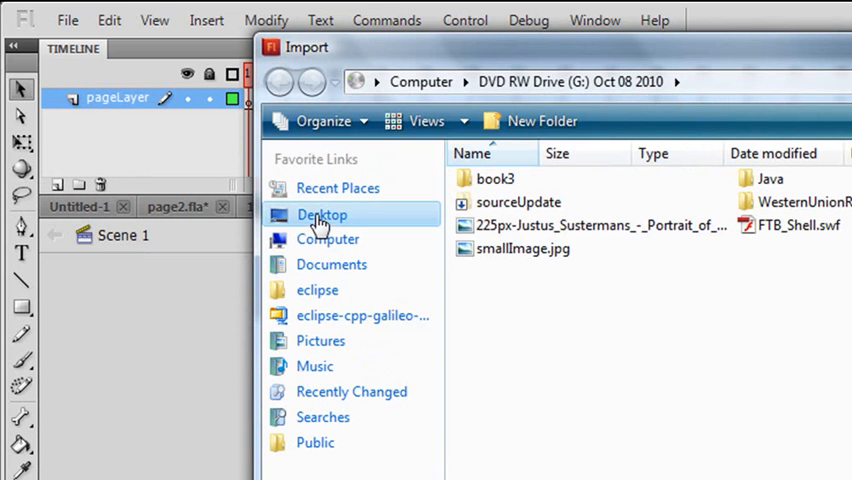
Step: Import the parchment image from FlashXML/sourceUpdate/pages as a single image, not a sequence
click(322, 214)
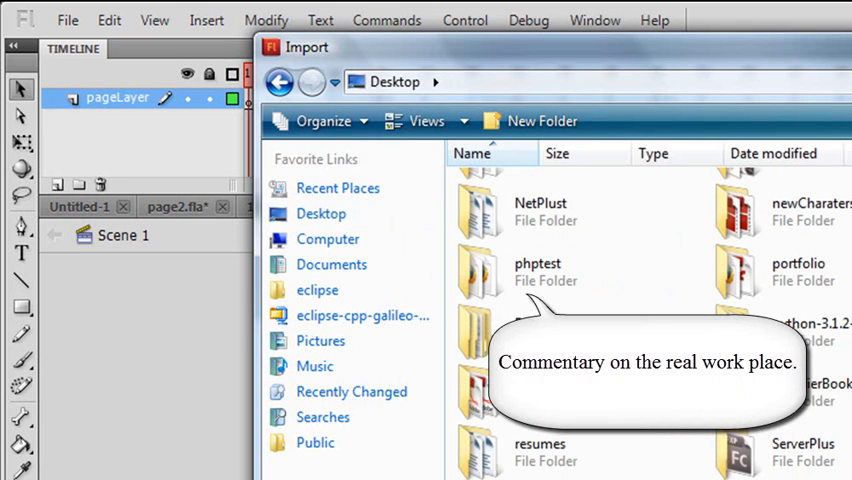
scroll(down, 3)
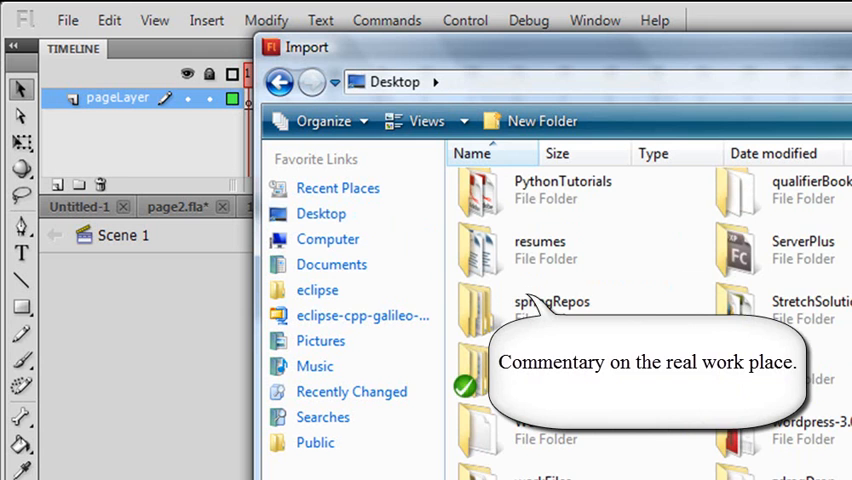
scroll(down, 3)
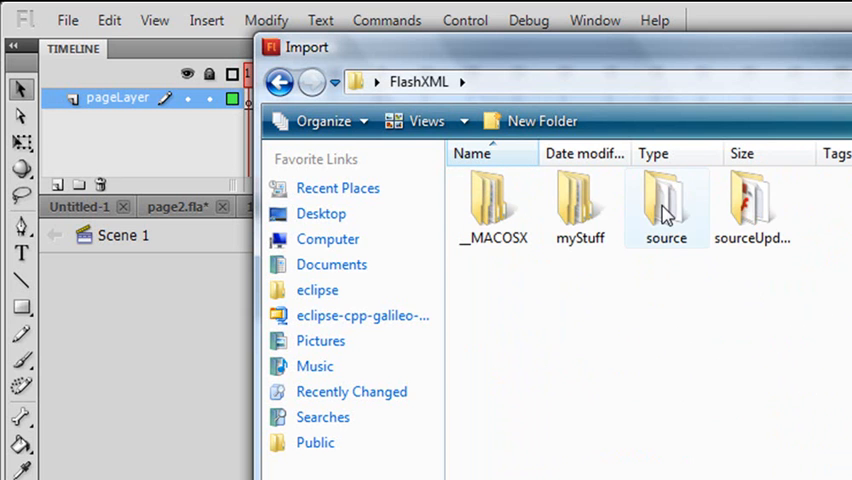
double_click(752, 205)
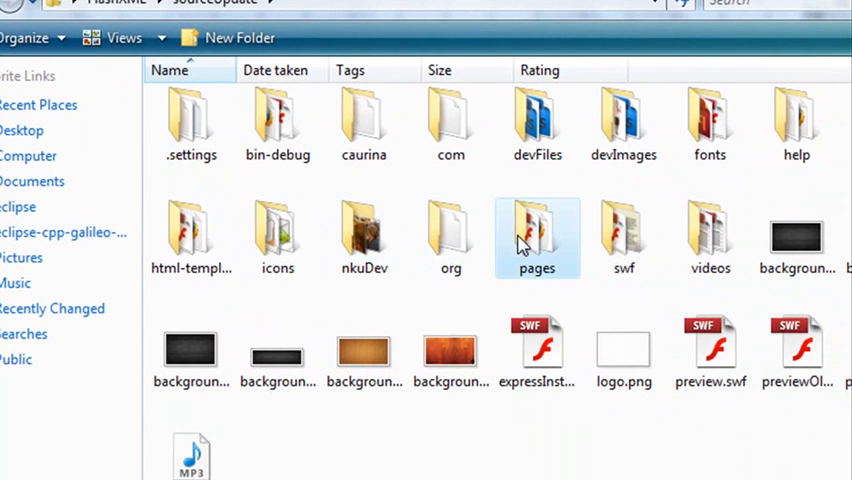
double_click(537, 237)
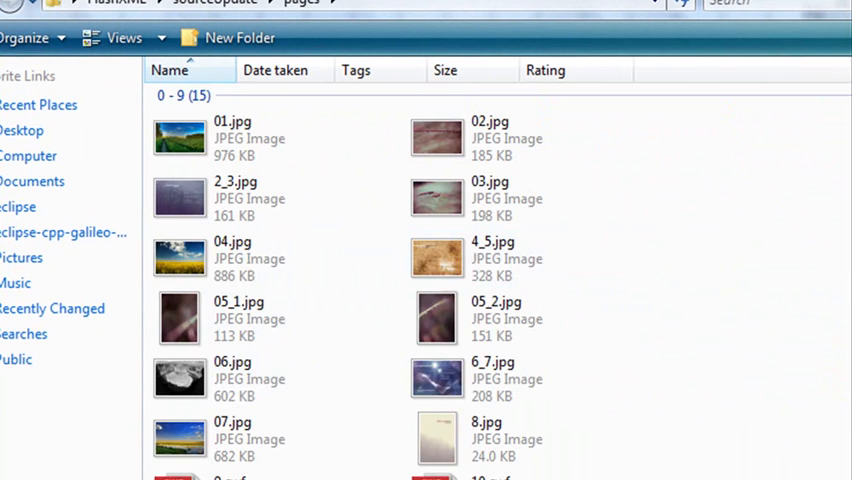
scroll(down, 3)
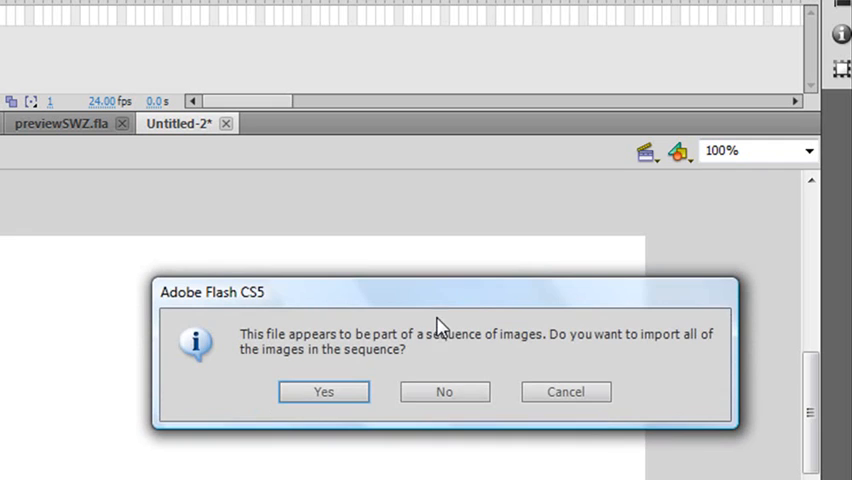
click(444, 391)
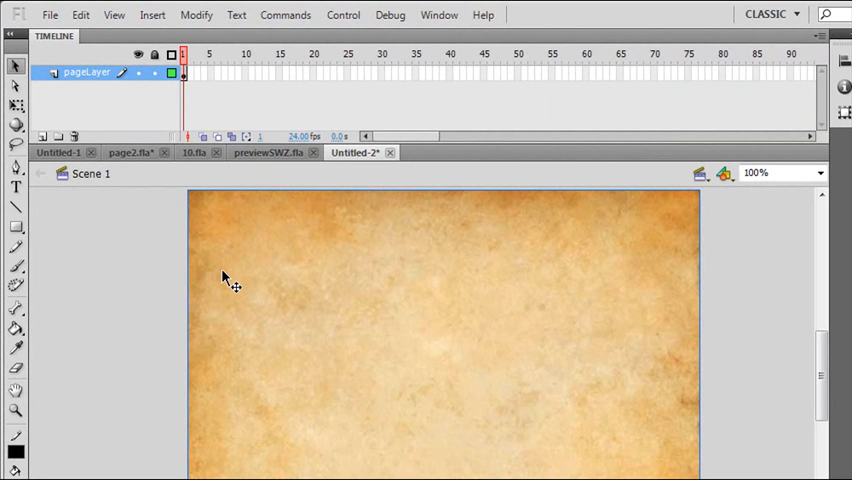
mouse_move(218, 250)
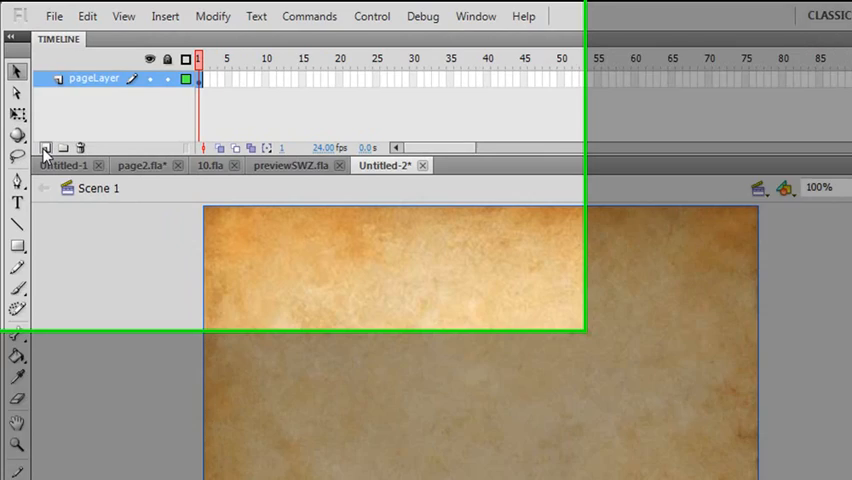
Step: Add a new layer above pageLayer and name it images
click(46, 148)
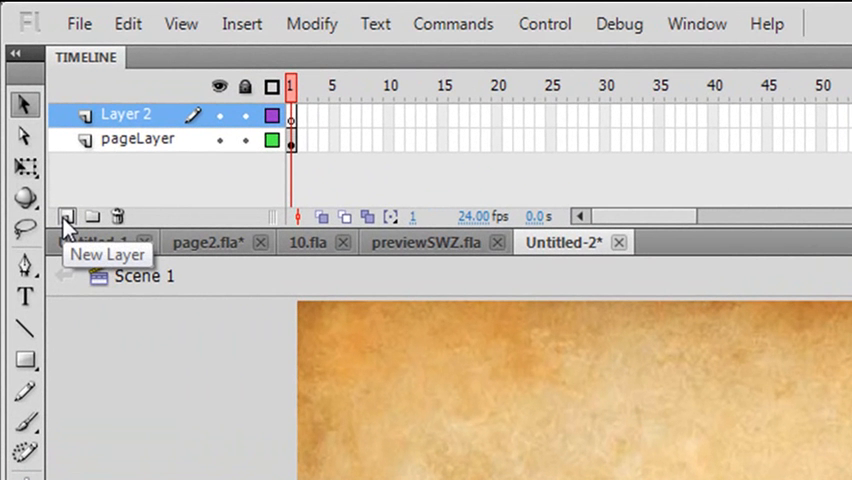
double_click(126, 114)
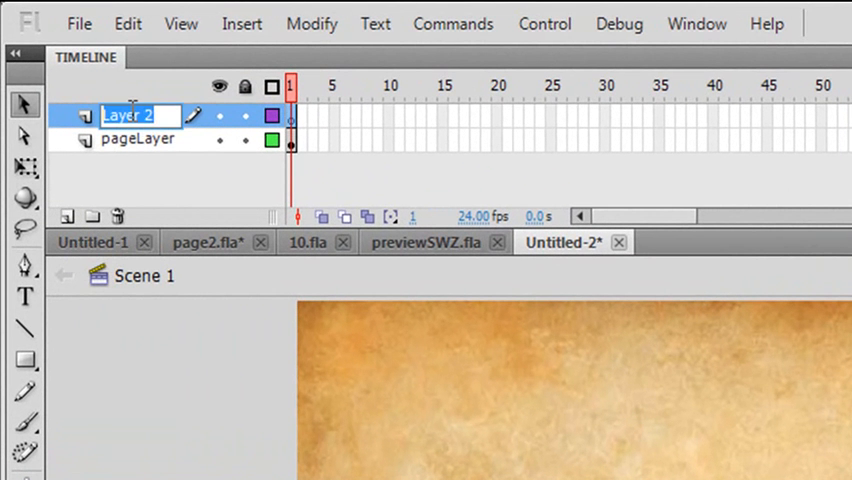
text(images)
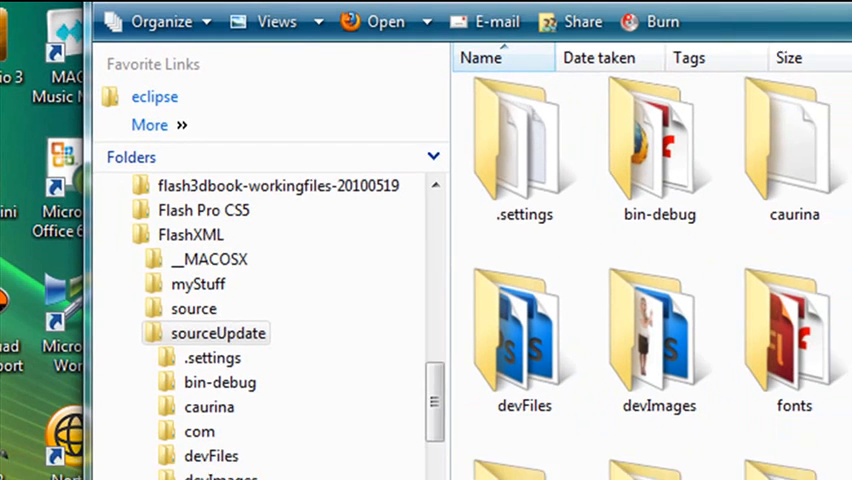
Step: Open presentation--finalandsubmitted.doc from the sourceUpdate folder in Word
scroll(down, 3)
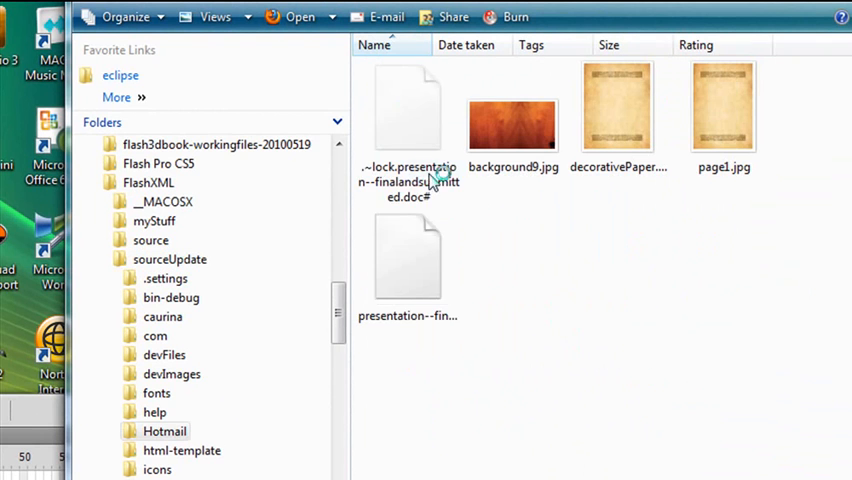
click(407, 255)
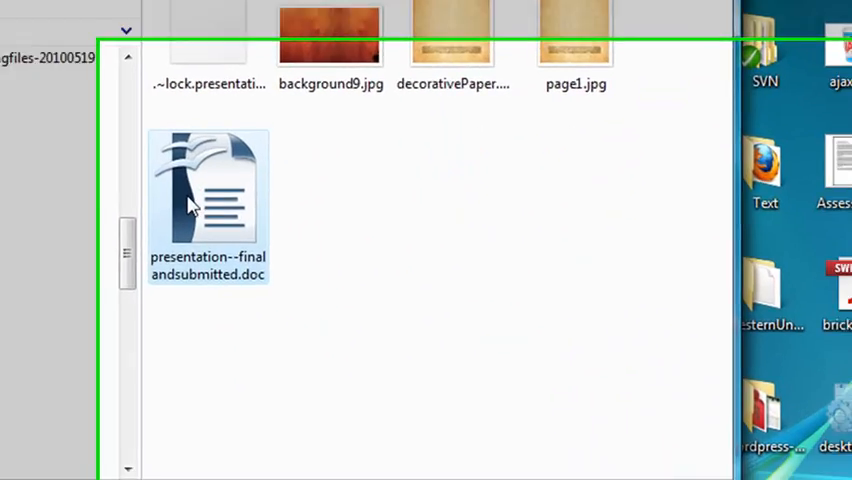
double_click(207, 185)
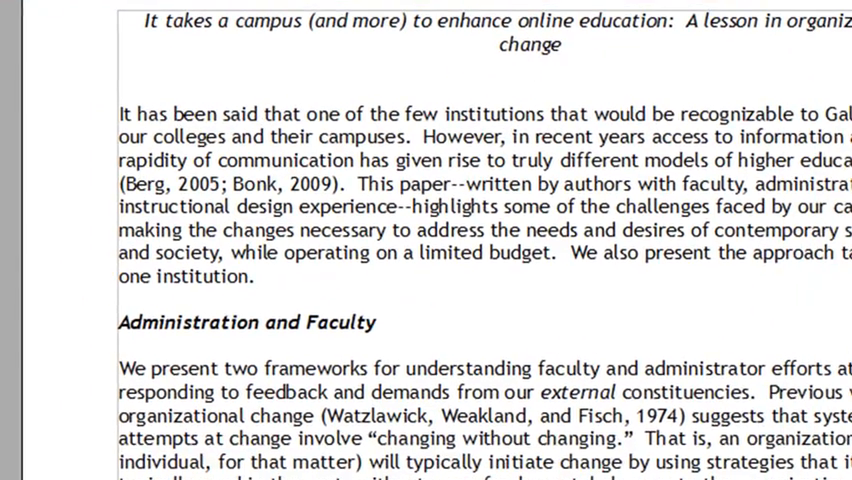
Step: Scroll the Word paper toward the Administration and Faculty section
scroll(down, 3)
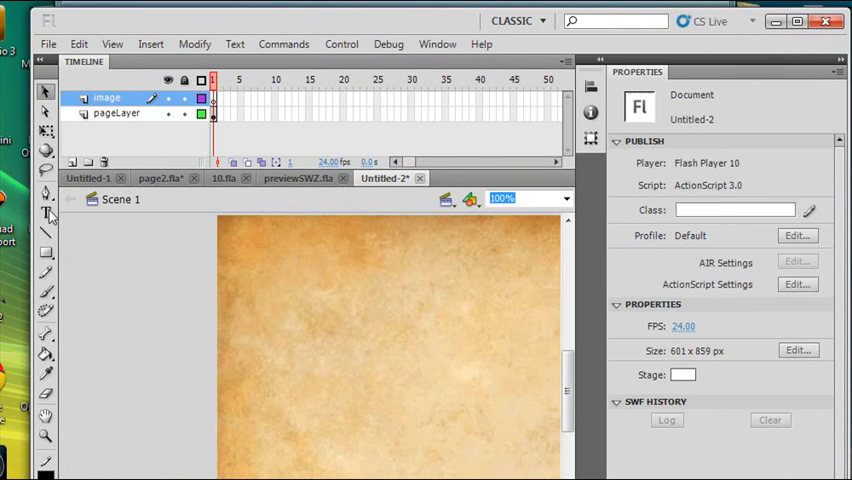
Step: Pick the Text tool with Bold style and start the title text box on the parchment page
click(45, 211)
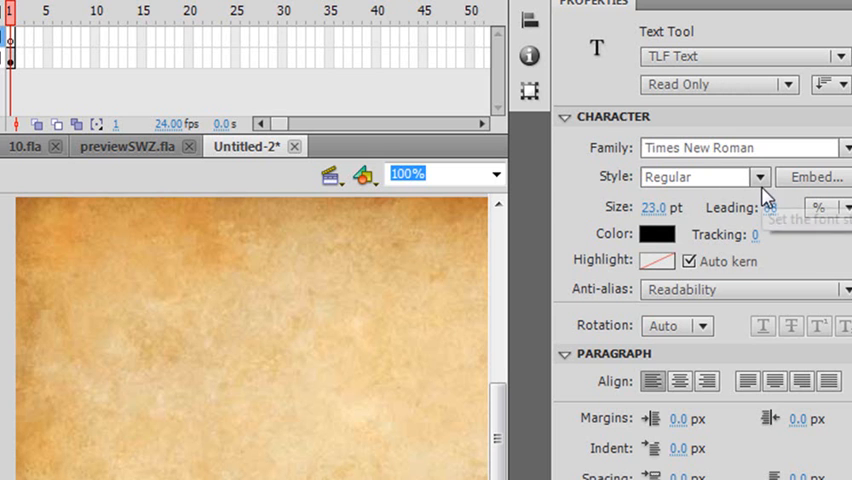
click(758, 176)
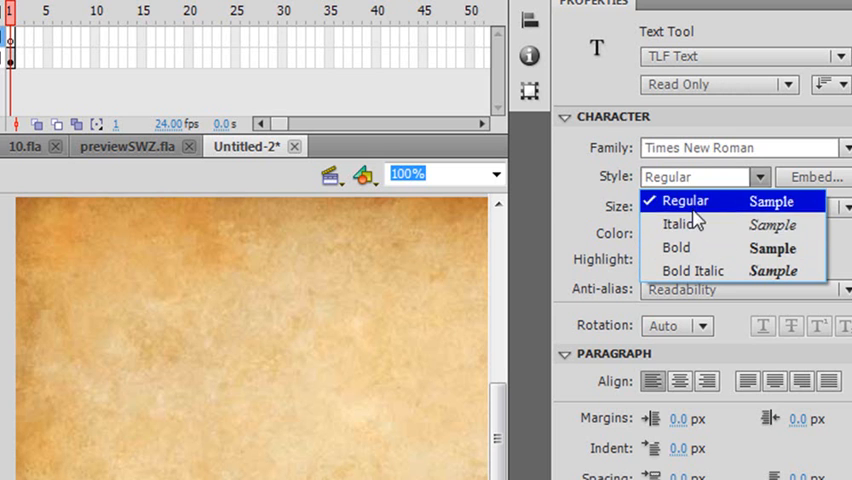
click(676, 248)
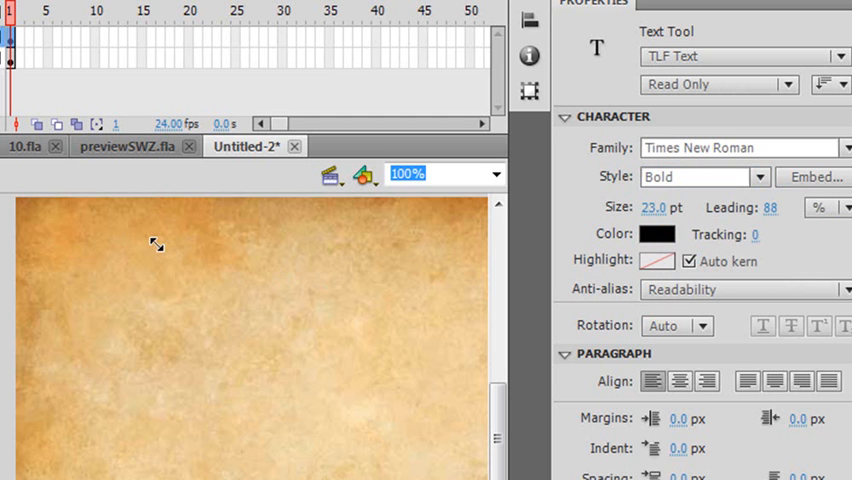
click(156, 253)
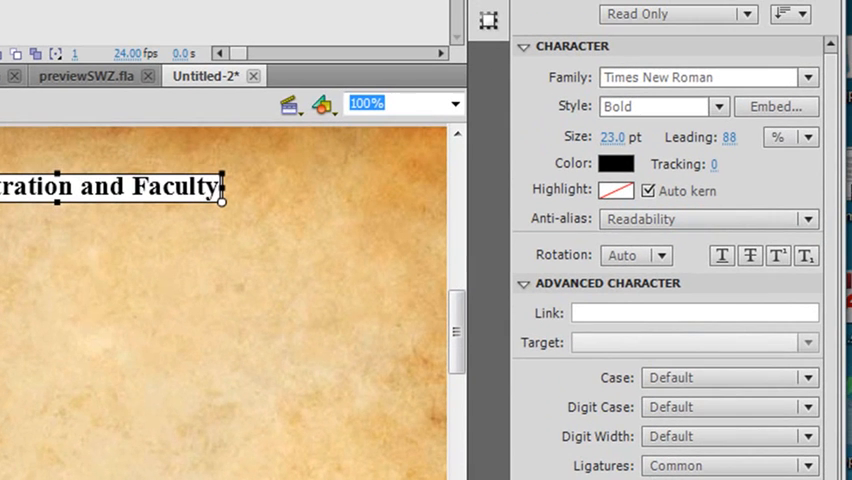
mouse_move(97, 240)
text(80)
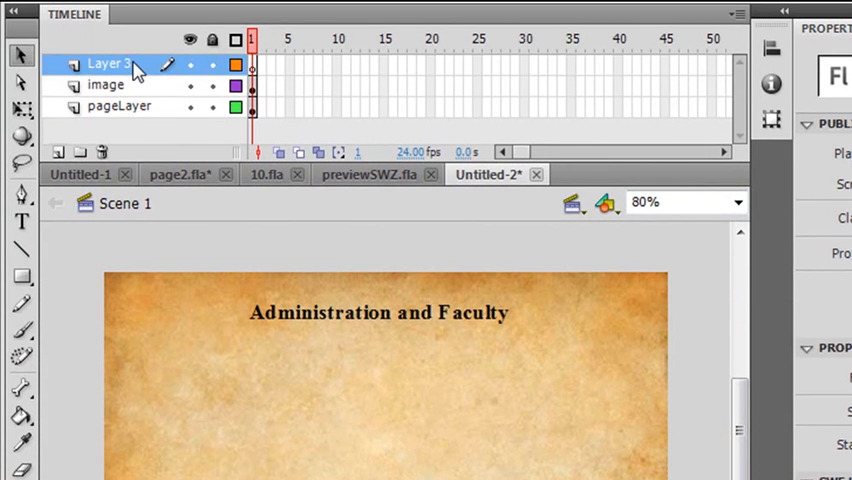
Step: Name the top layer image and the heading's layer title
double_click(107, 63)
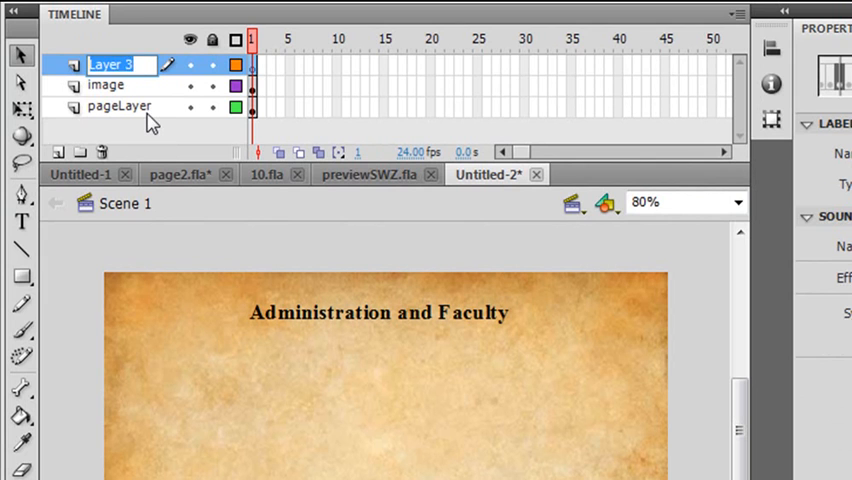
text(image)
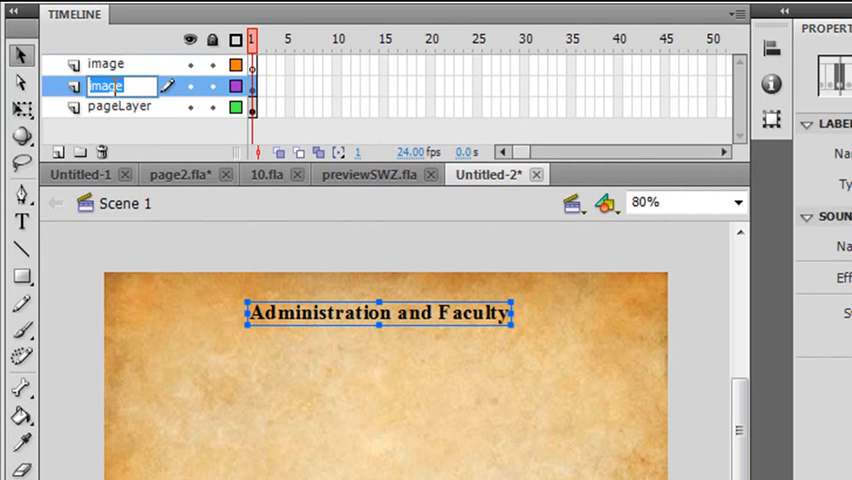
text(title)
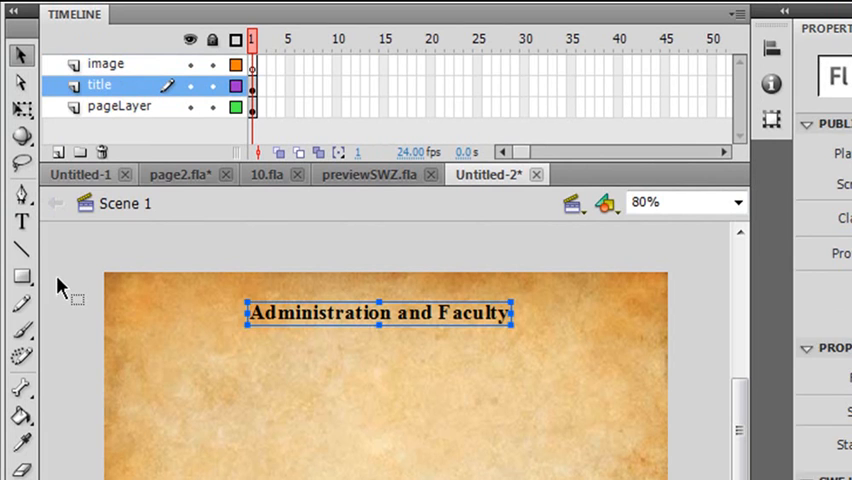
click(105, 63)
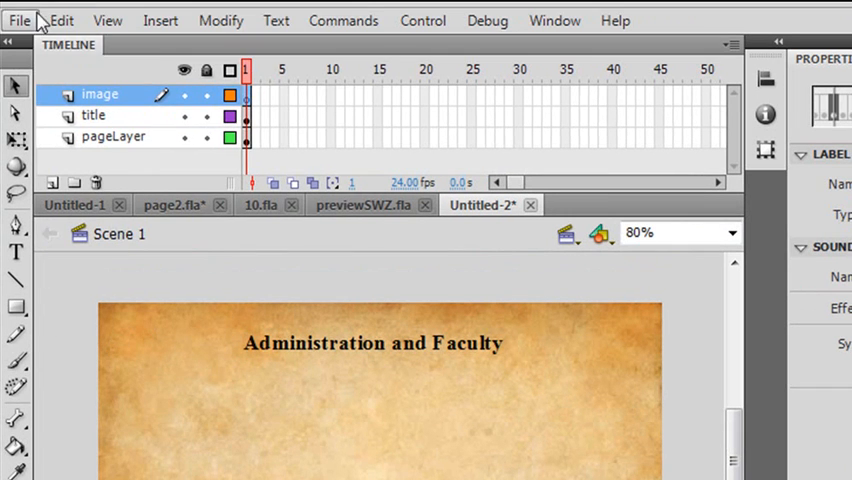
Step: Import the classroom photo and nudge it into place along the page's left edge
click(18, 20)
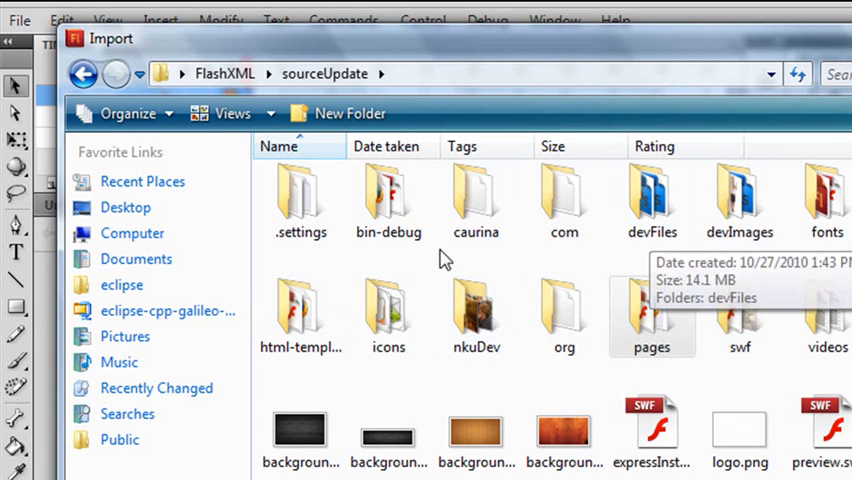
mouse_move(680, 371)
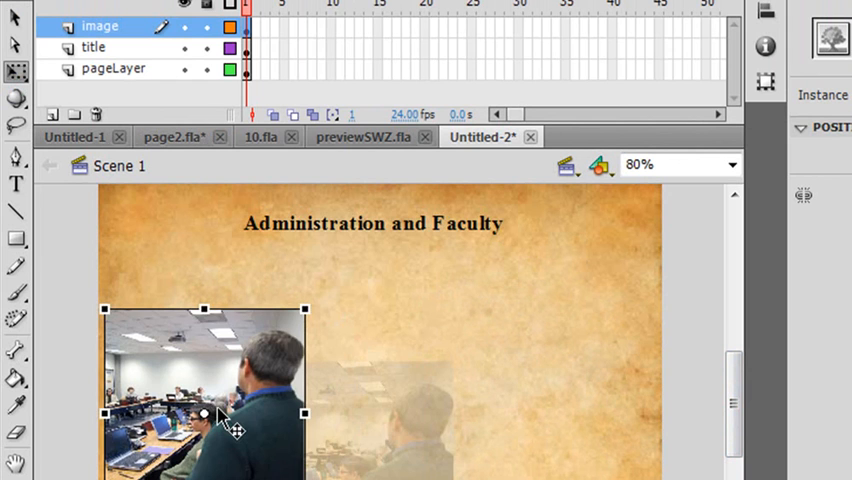
drag(205, 415, 198, 420)
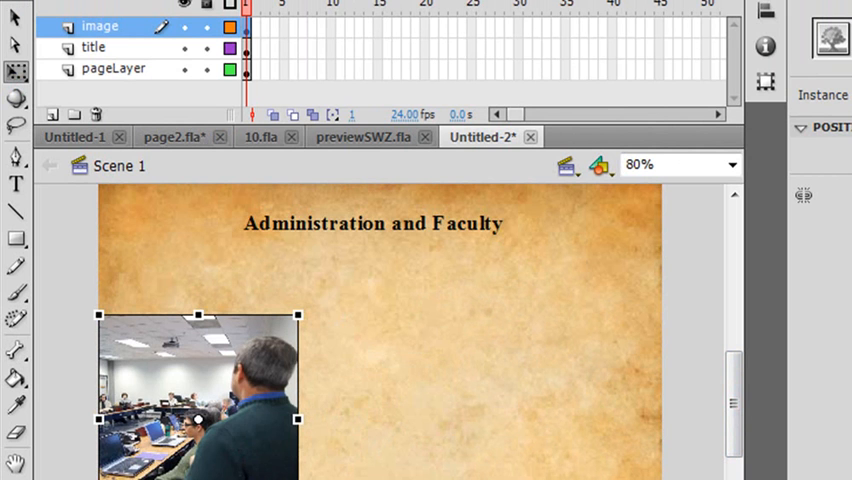
drag(198, 370, 197, 362)
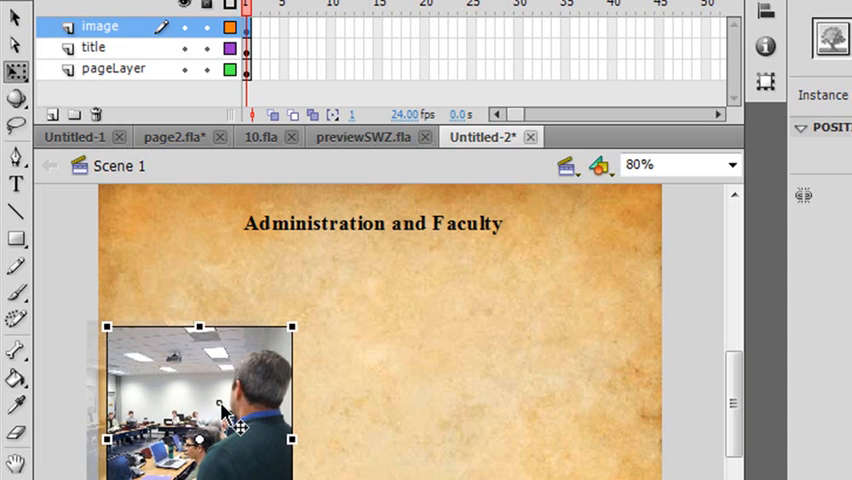
click(114, 68)
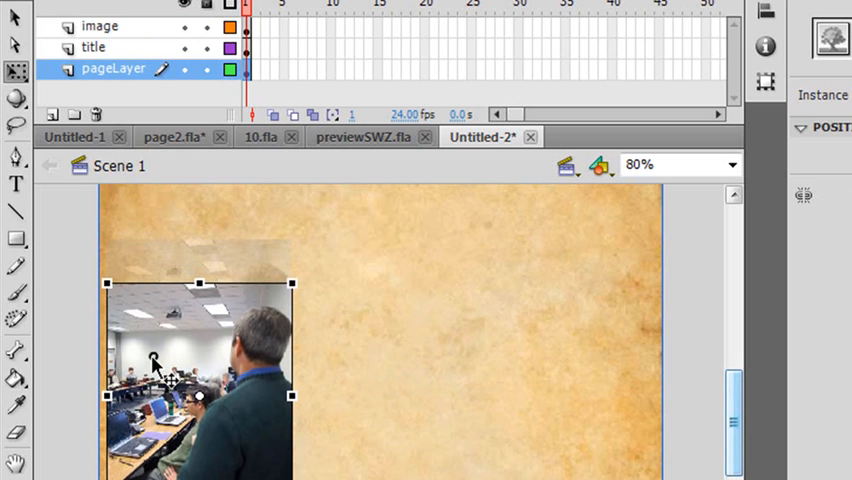
click(100, 26)
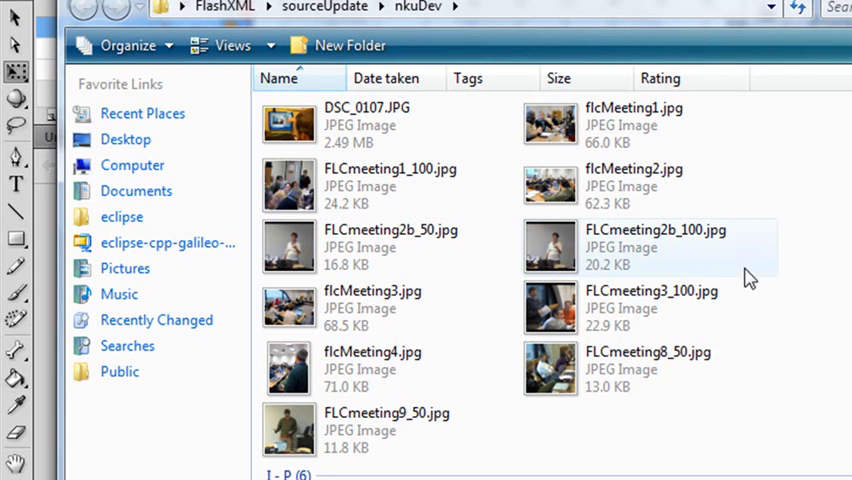
mouse_move(550, 272)
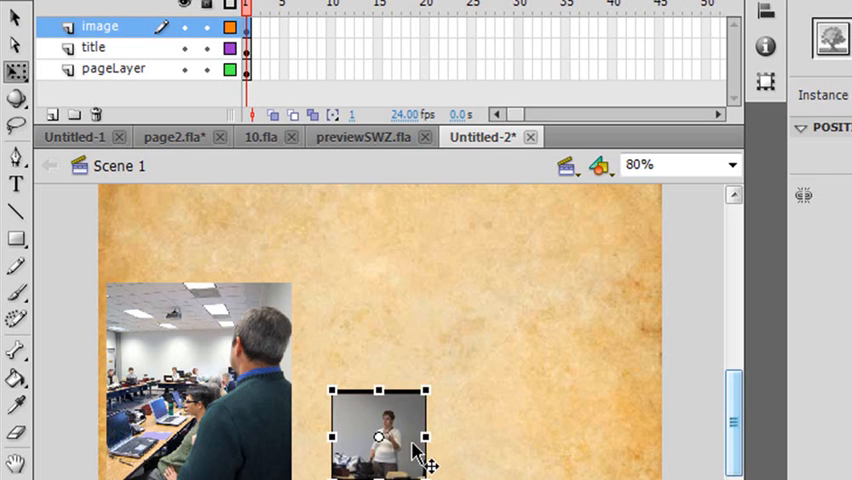
Step: Drag the FLCmeeting2b woman-presenting photo into position on the page
drag(378, 435, 603, 455)
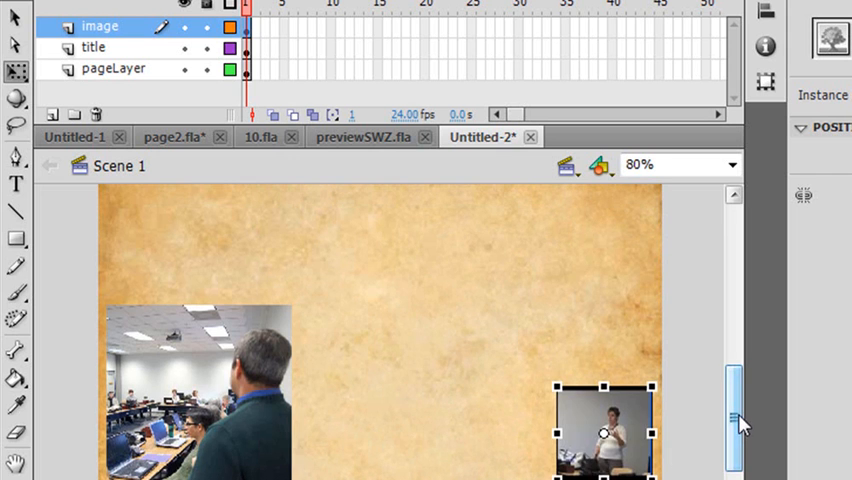
drag(602, 432, 165, 240)
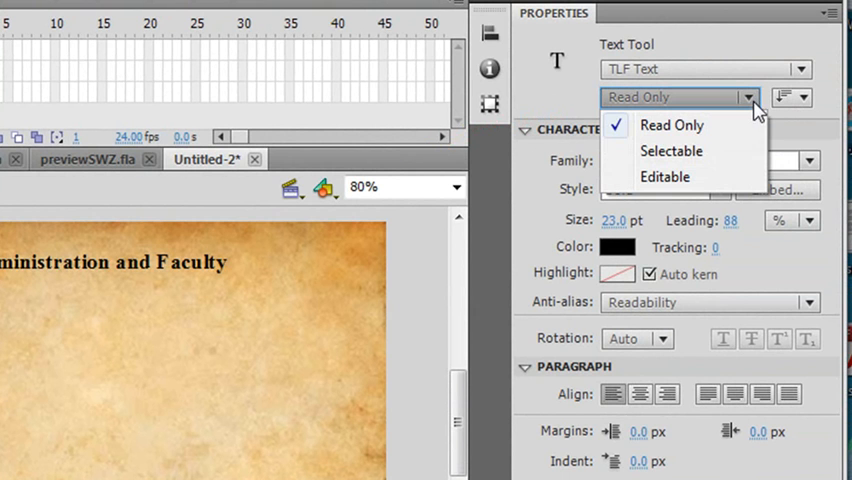
mouse_move(665, 177)
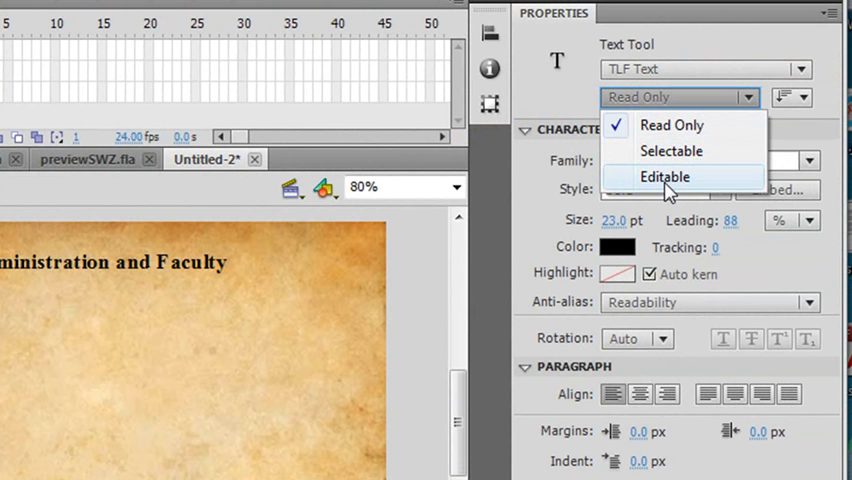
mouse_move(671, 151)
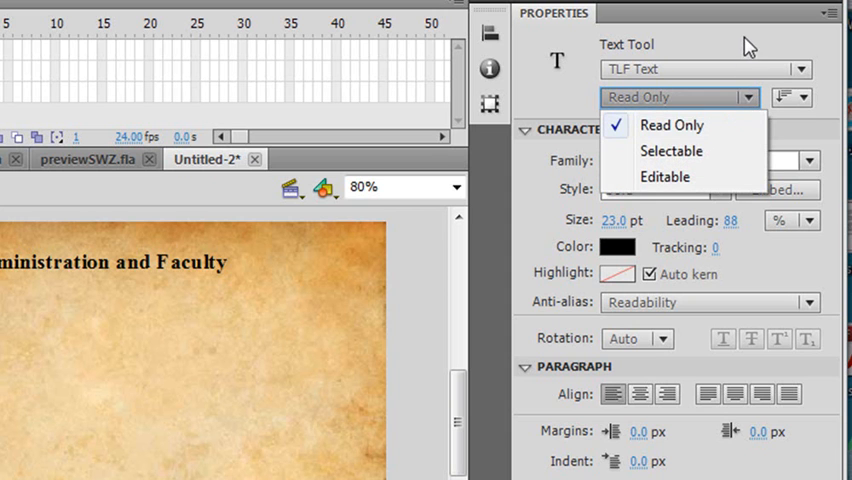
Step: Keep the TLF text behaviour set to Read Only
click(671, 124)
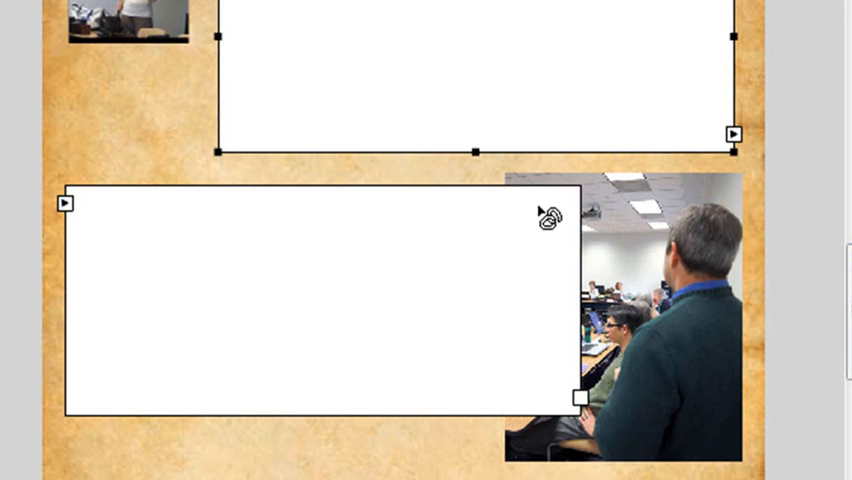
mouse_move(393, 254)
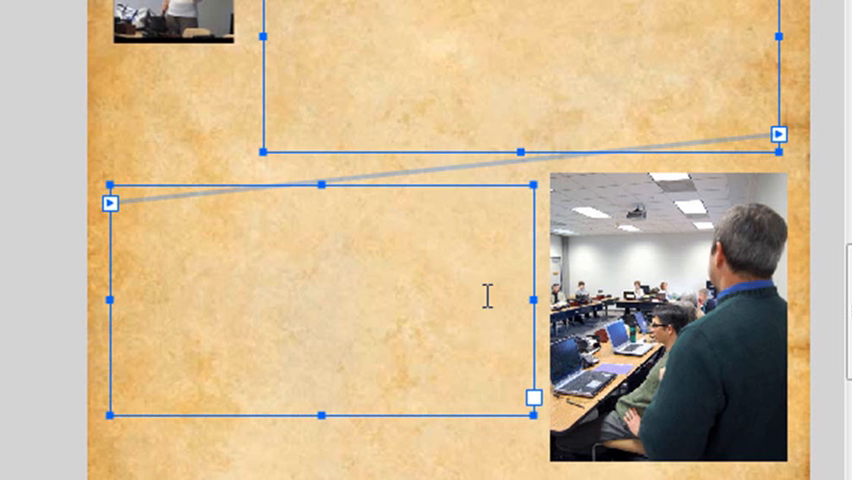
mouse_move(318, 175)
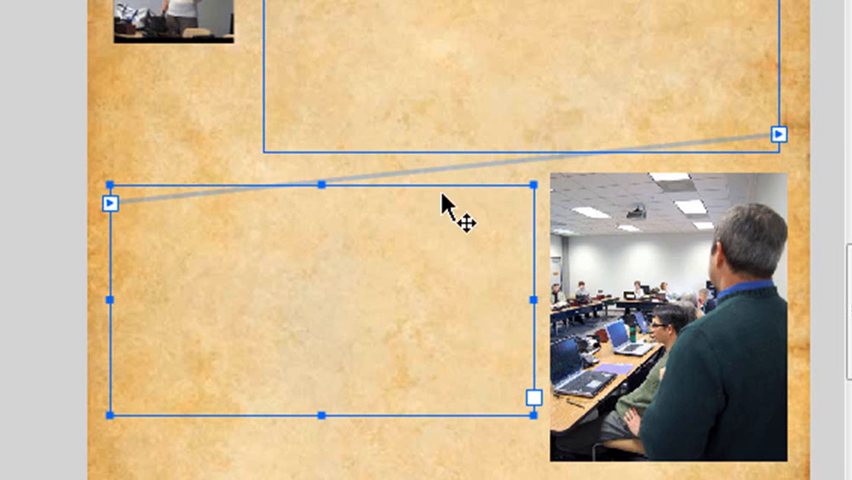
Step: Double-click the upper text container to finish threading it into the lower box beside the photo
double_click(318, 300)
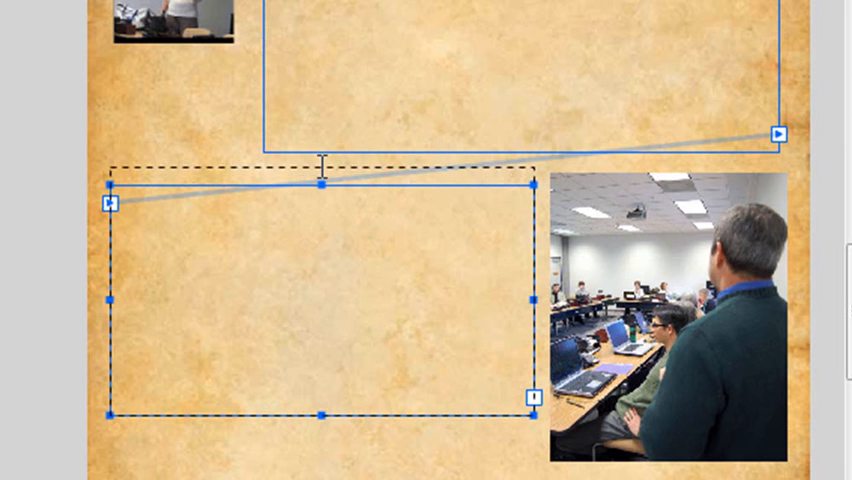